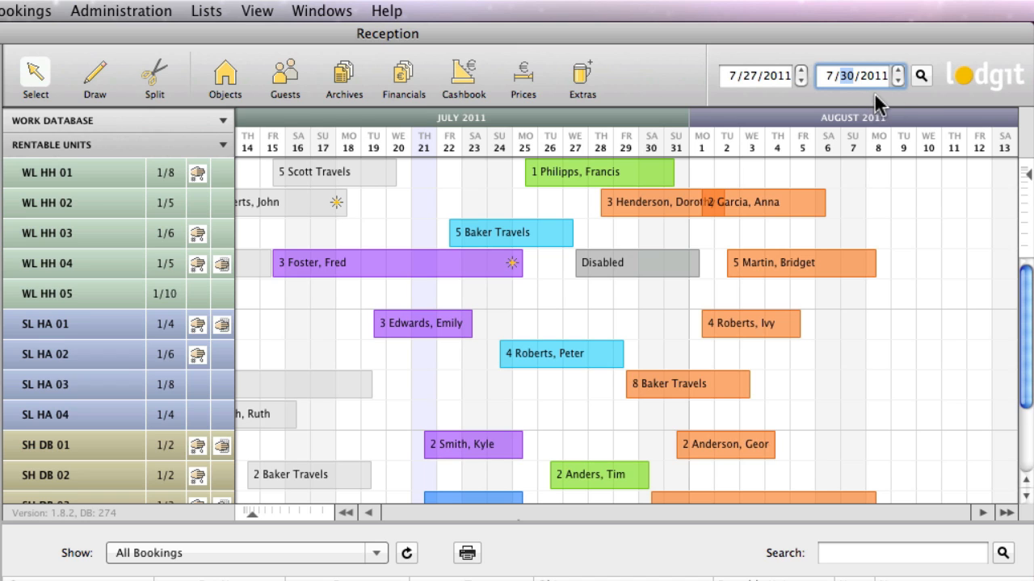
mouse_move(922, 76)
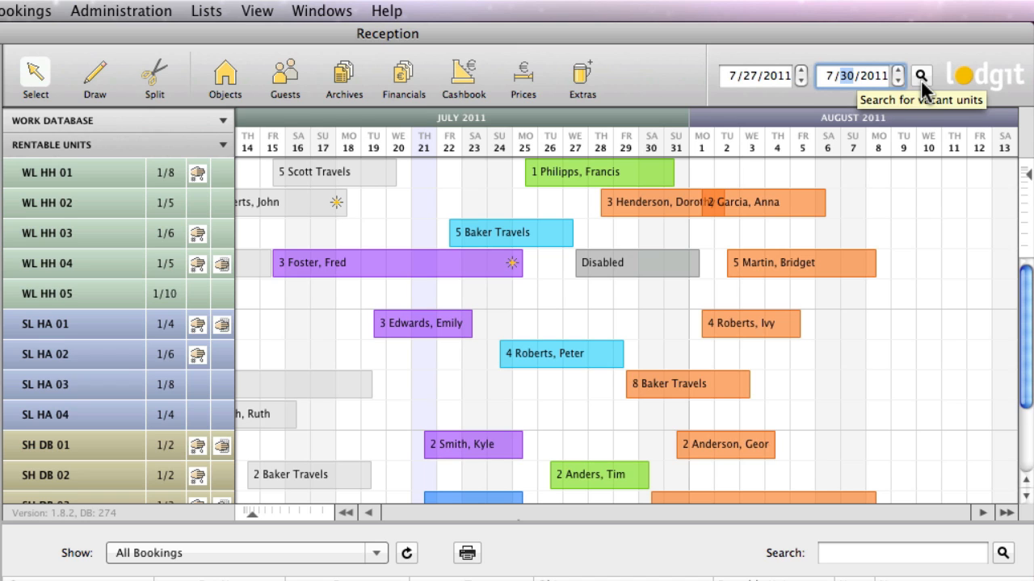
Search for rentable units vacant from 7/27/2011 to 7/30/2011.
left_click(921, 76)
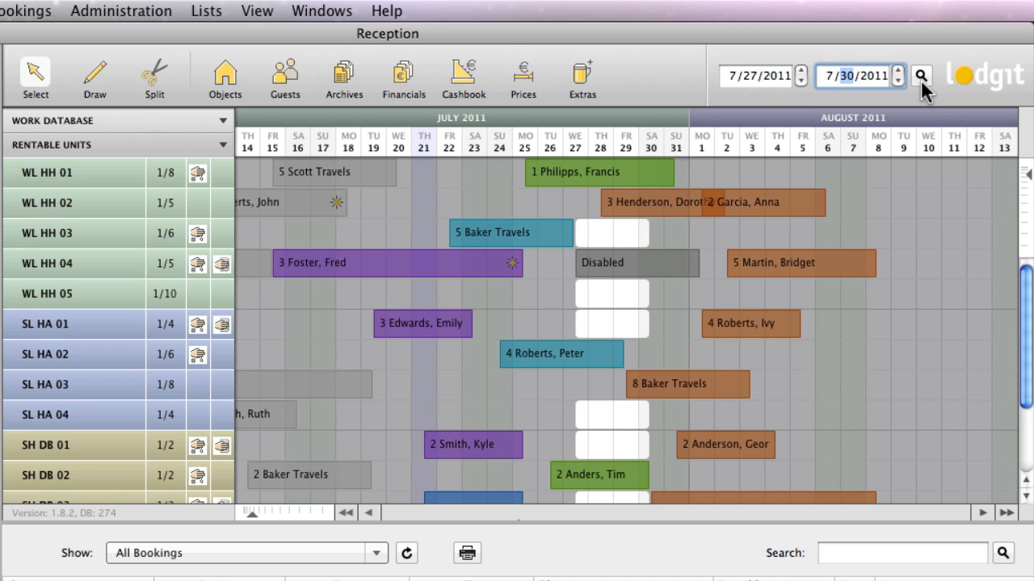
mouse_move(781, 136)
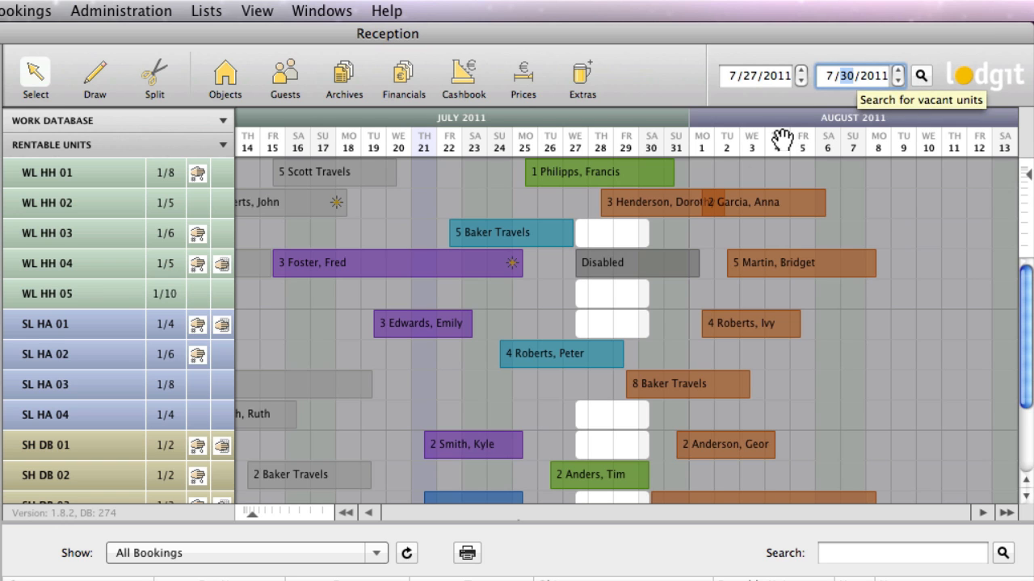
mouse_move(612, 295)
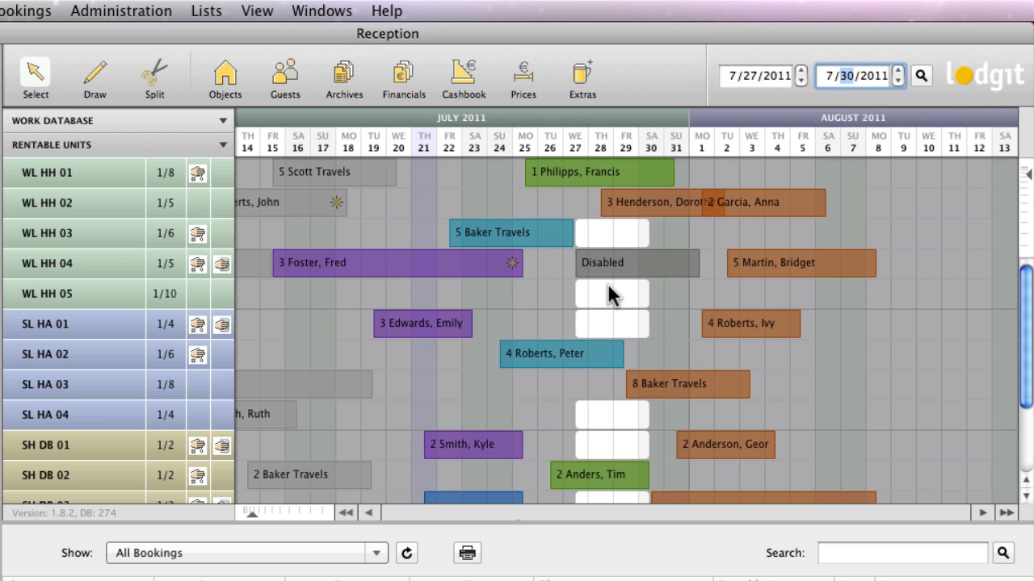
mouse_move(607, 461)
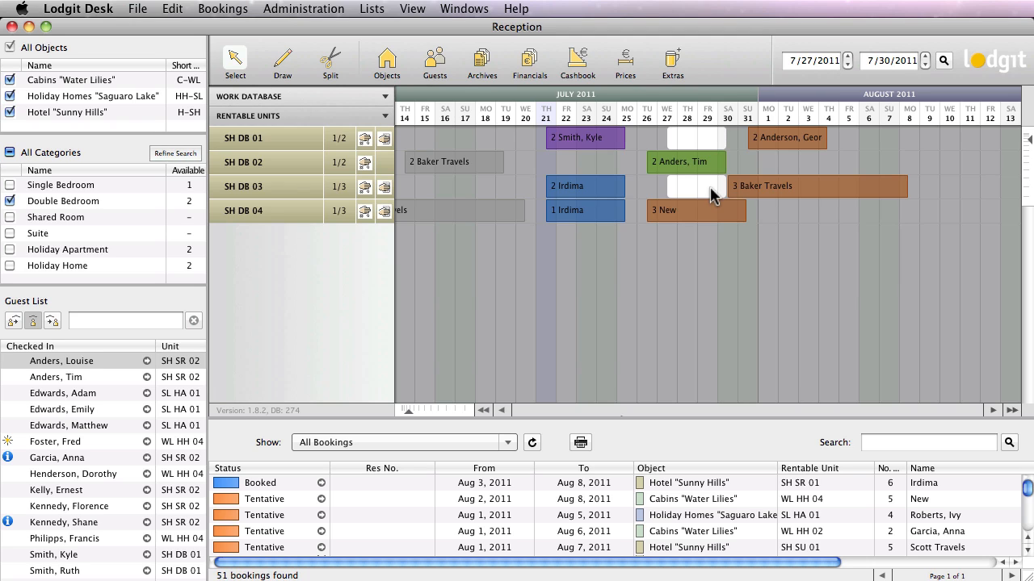
mouse_move(563, 172)
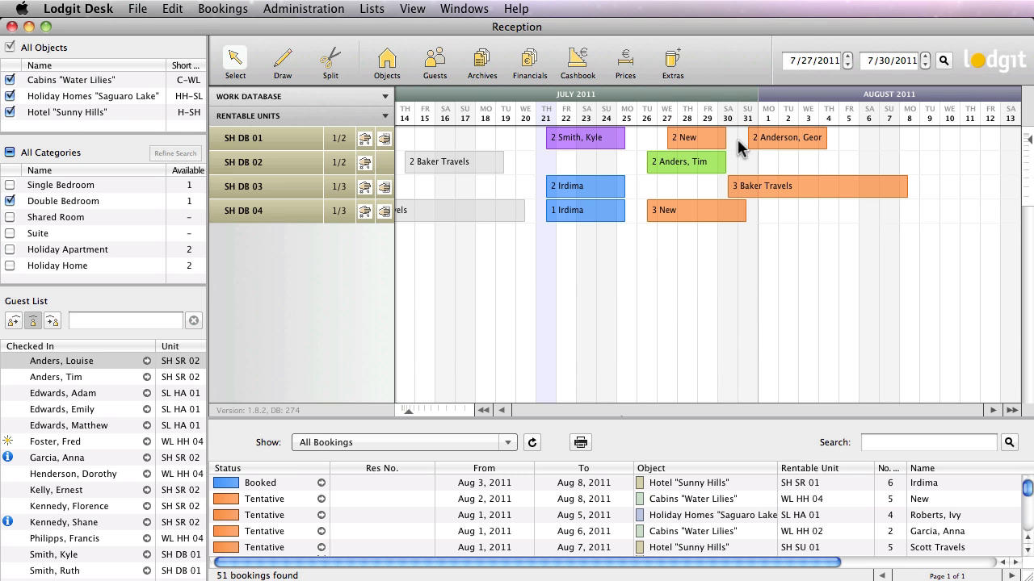
mouse_move(712, 137)
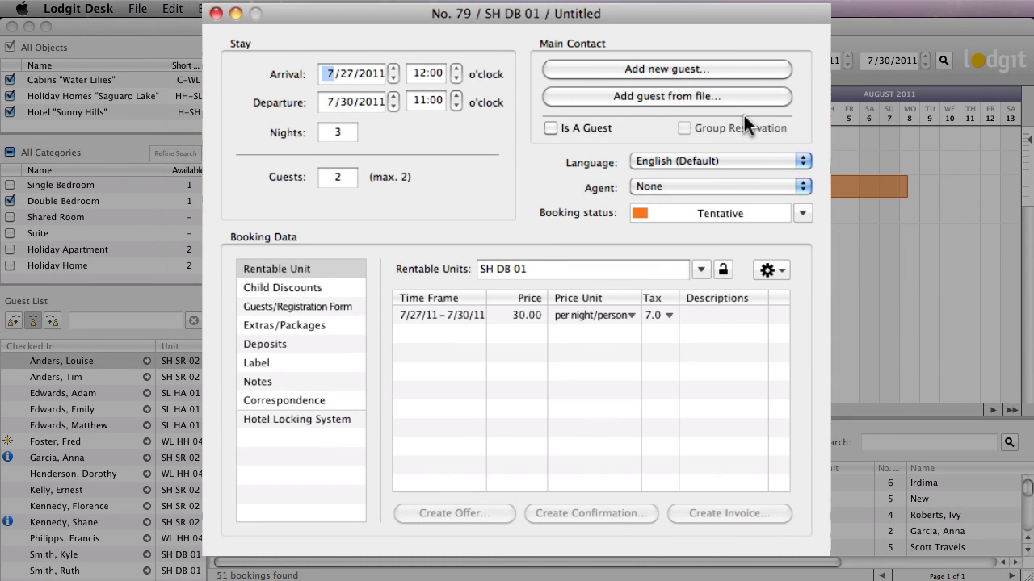
mouse_move(691, 74)
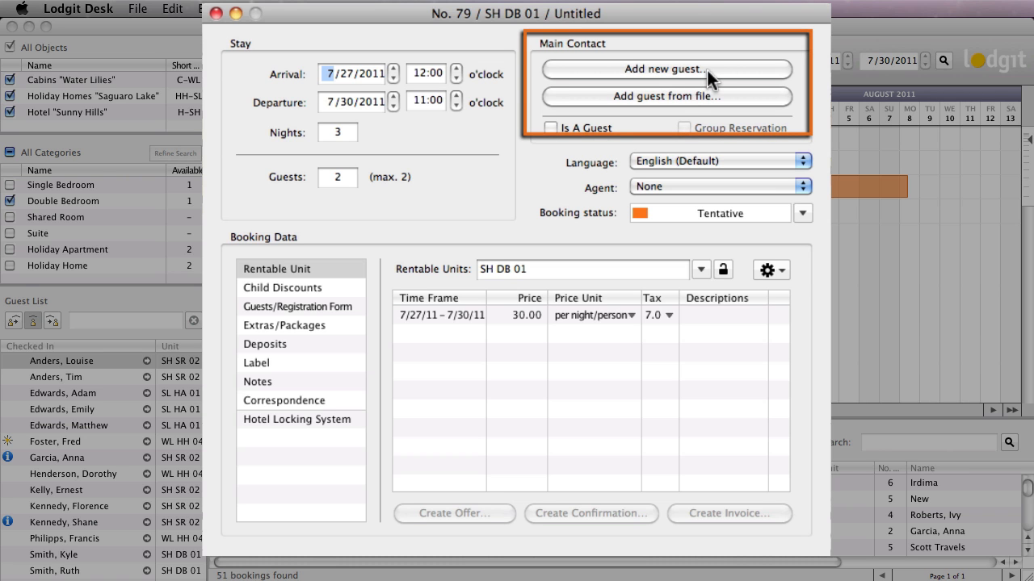
mouse_move(632, 90)
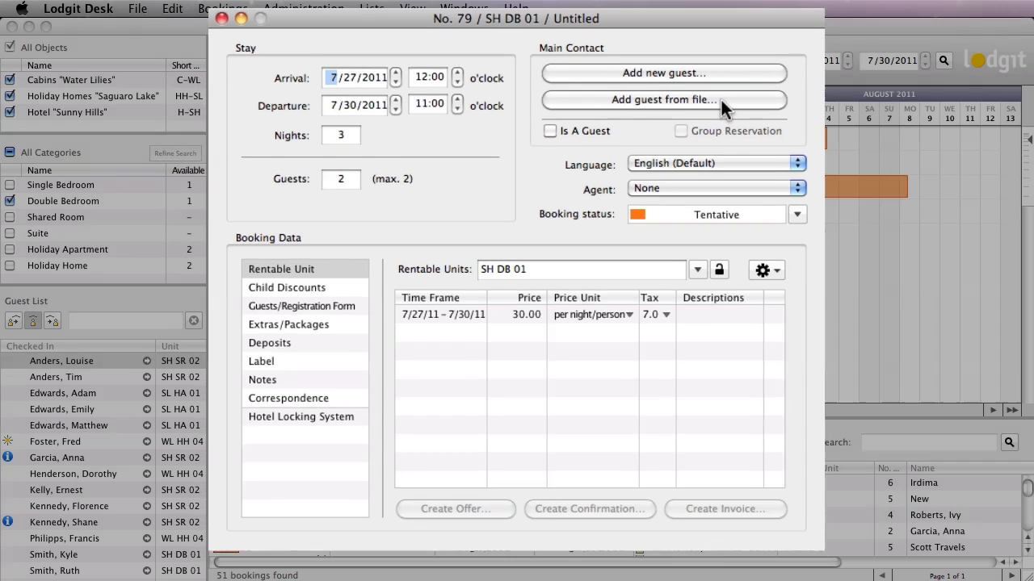
Pick booking 79's main contact from the existing guest address book.
left_click(662, 99)
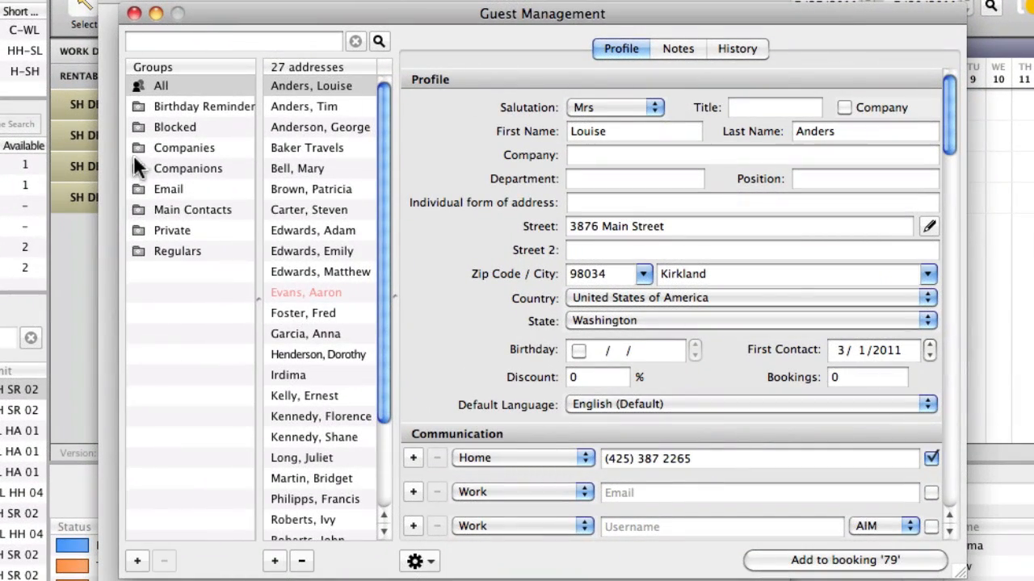
mouse_move(239, 121)
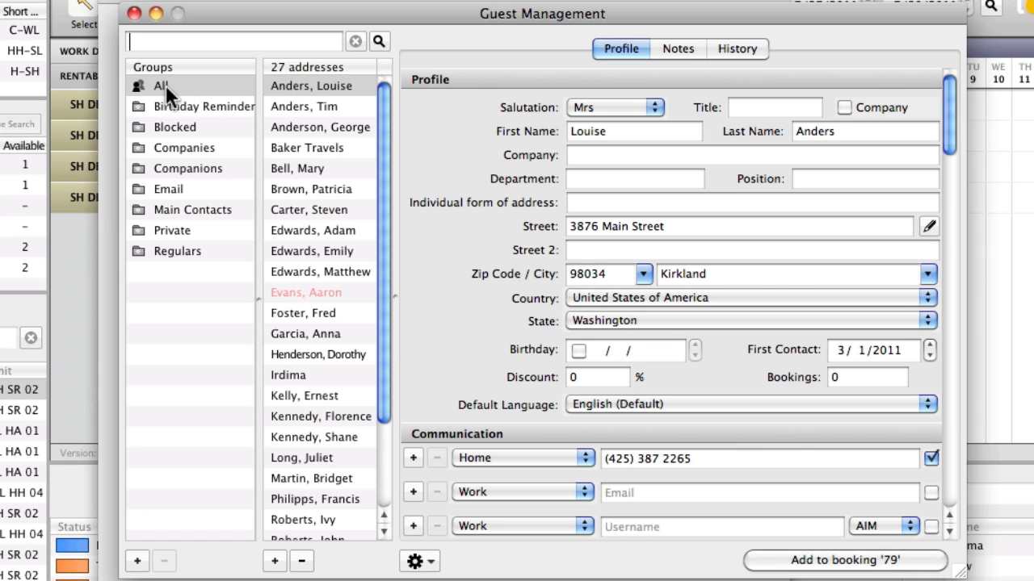
mouse_move(383, 113)
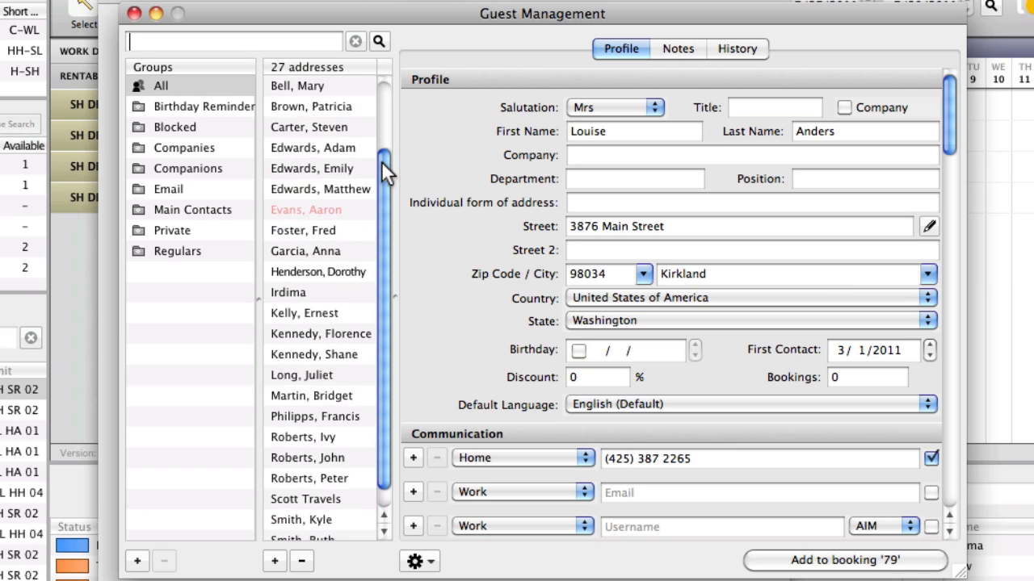
Narrow the guest list via the Email group to the three Regulars guests.
scroll("up", 3)
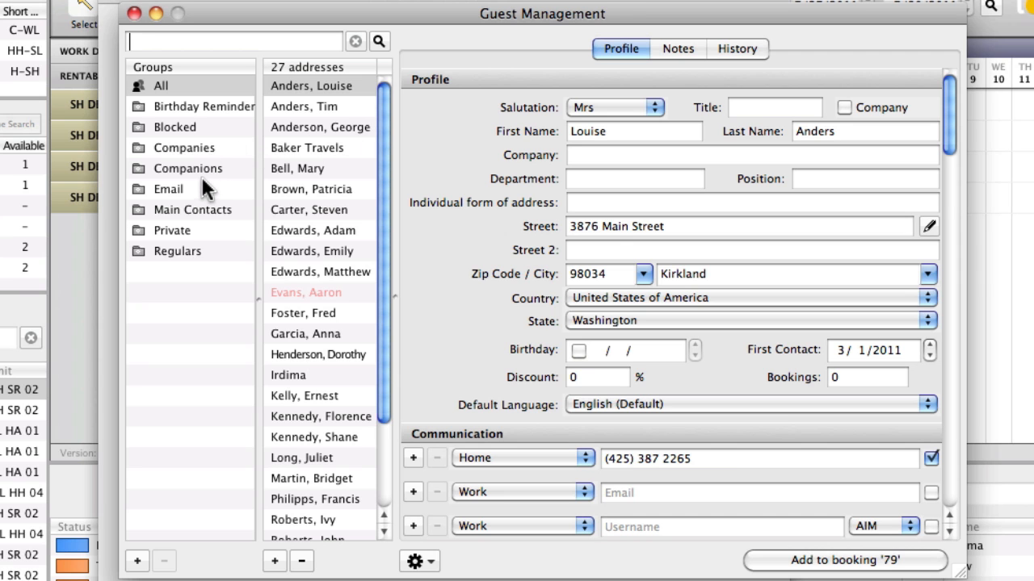
left_click(168, 189)
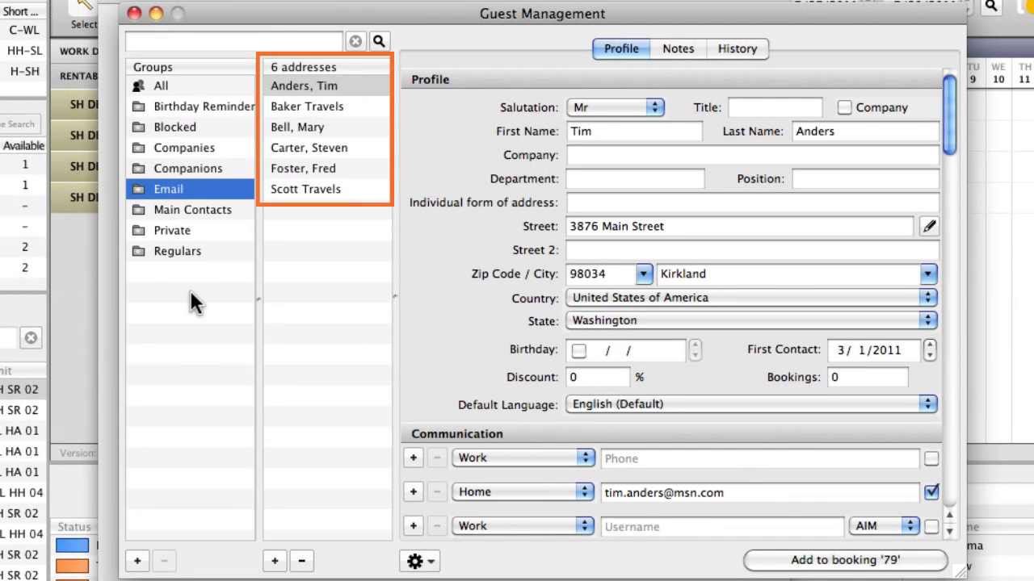
left_click(177, 251)
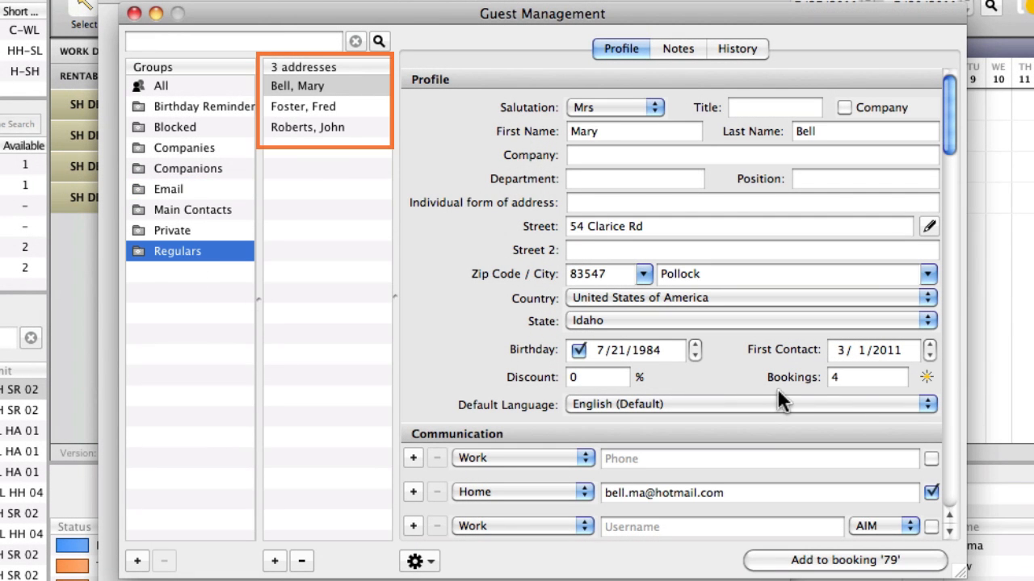
mouse_move(926, 377)
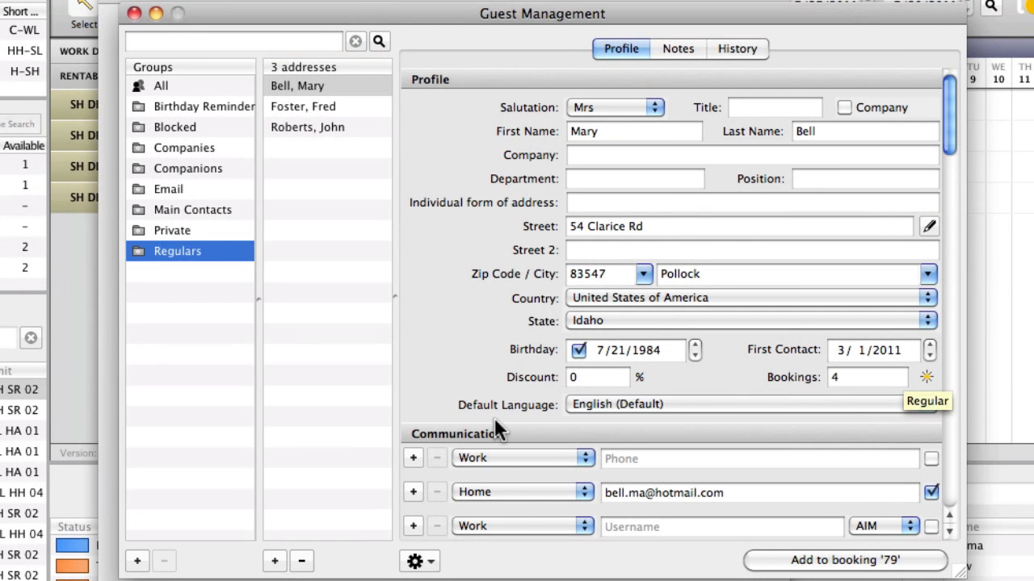
Create a new guest group named Wine Tasting.
left_click(136, 561)
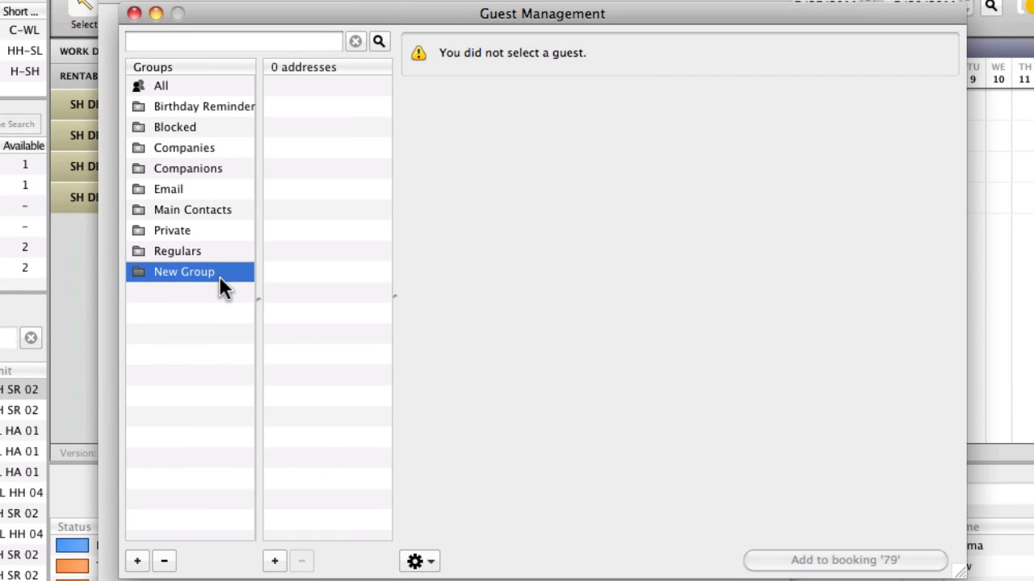
double_click(183, 271)
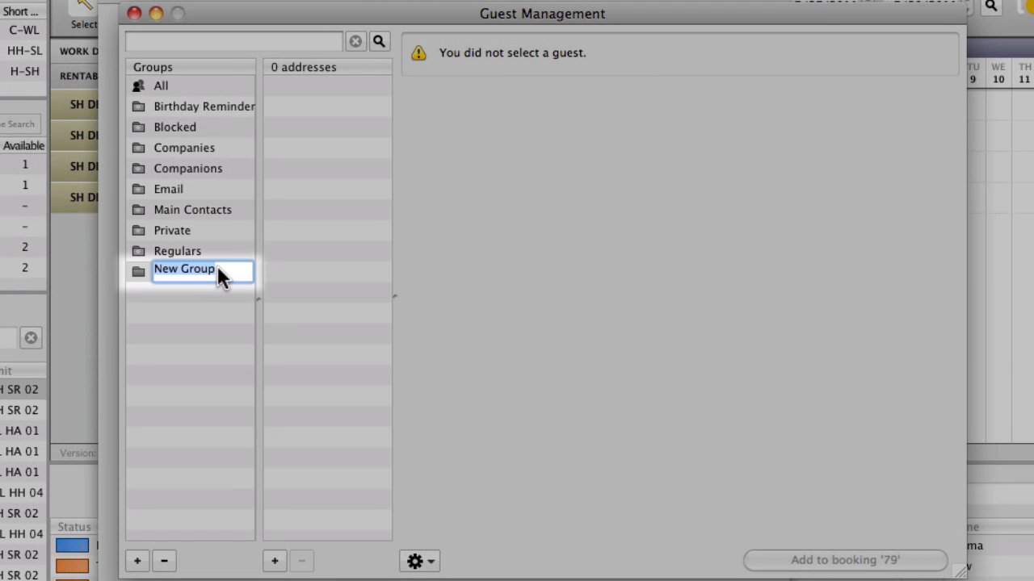
type("Wine")
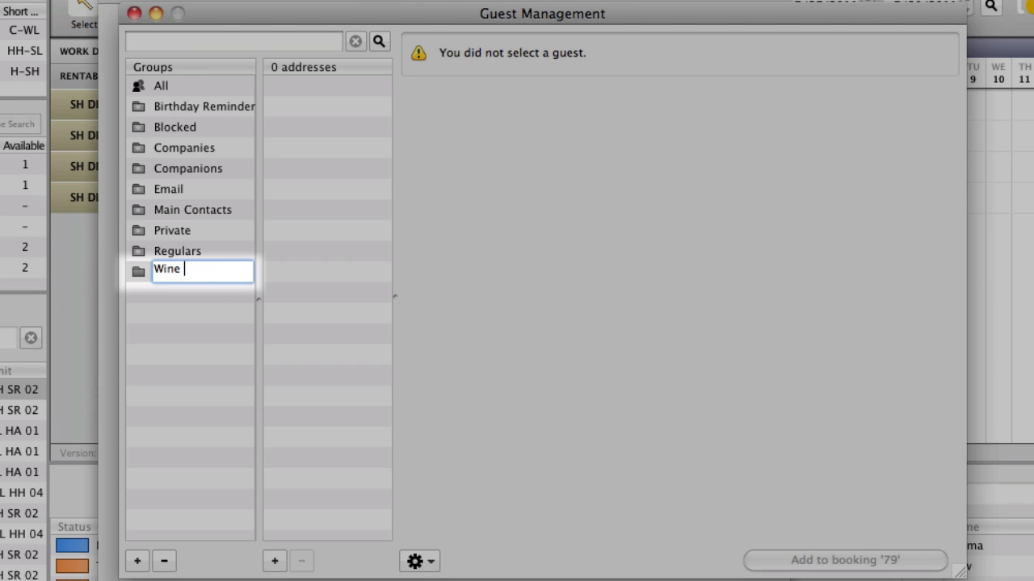
type("Tasting")
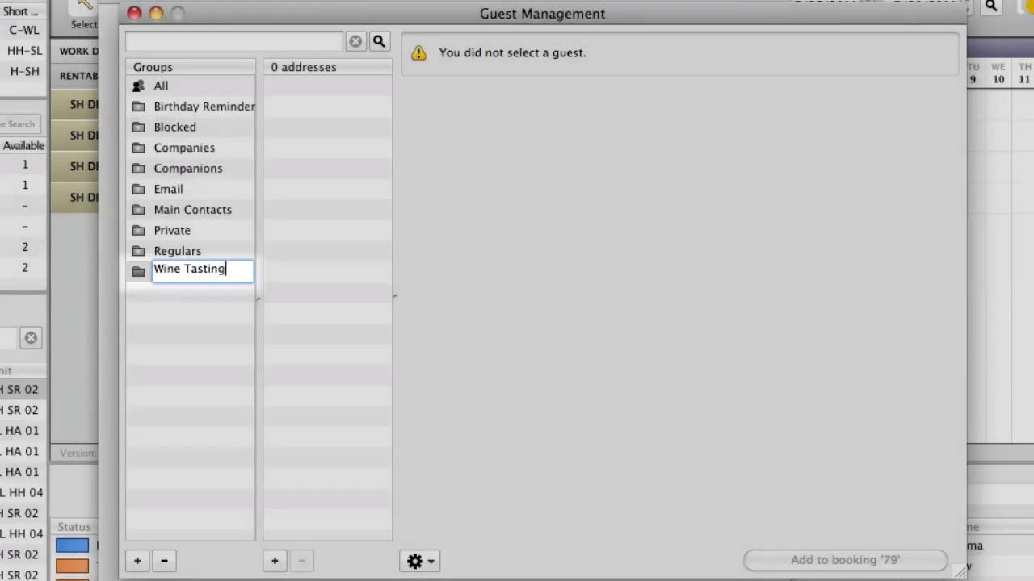
key("Return")
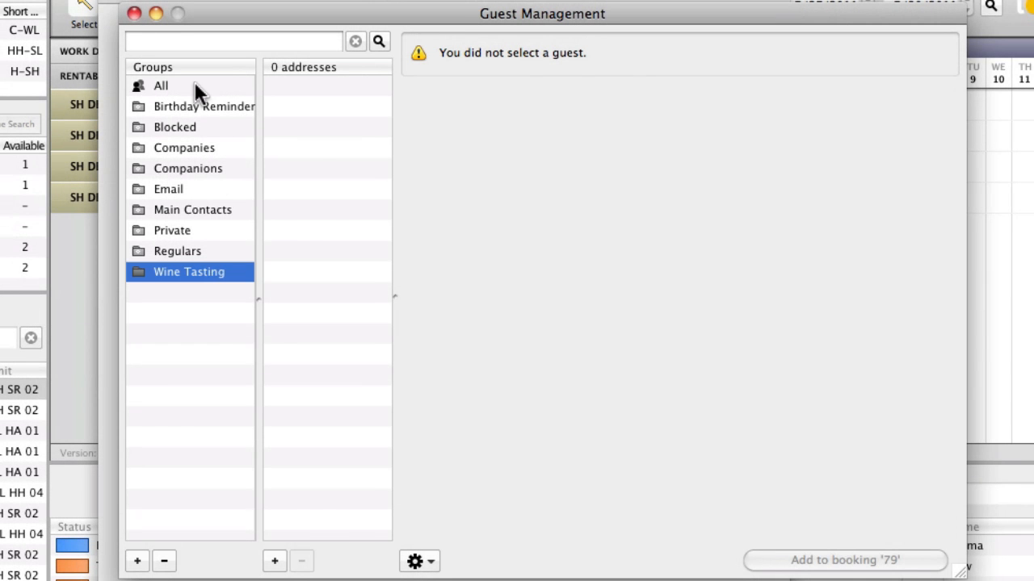
left_click(161, 85)
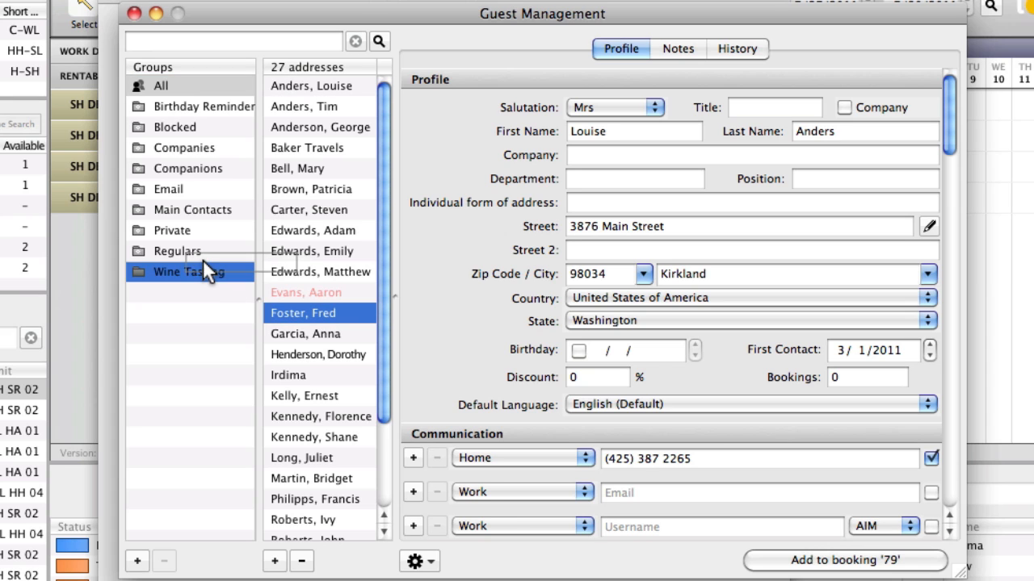
left_click(307, 209)
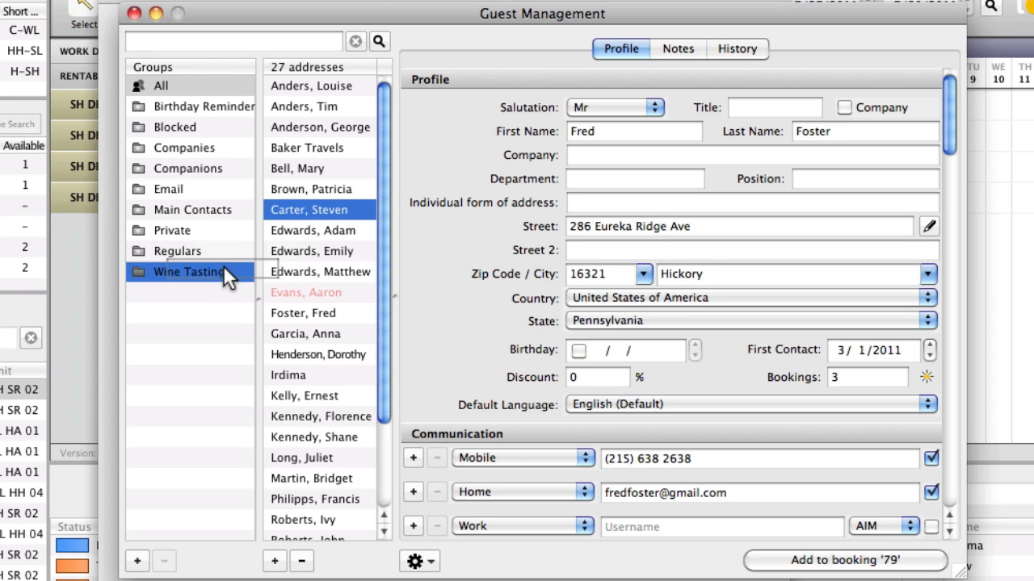
left_click(301, 458)
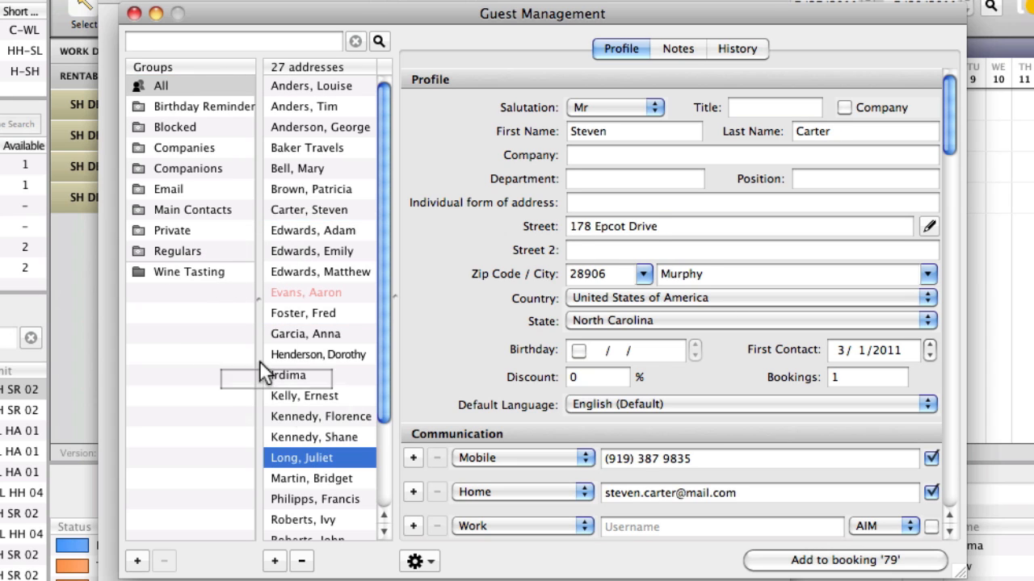
left_click(189, 272)
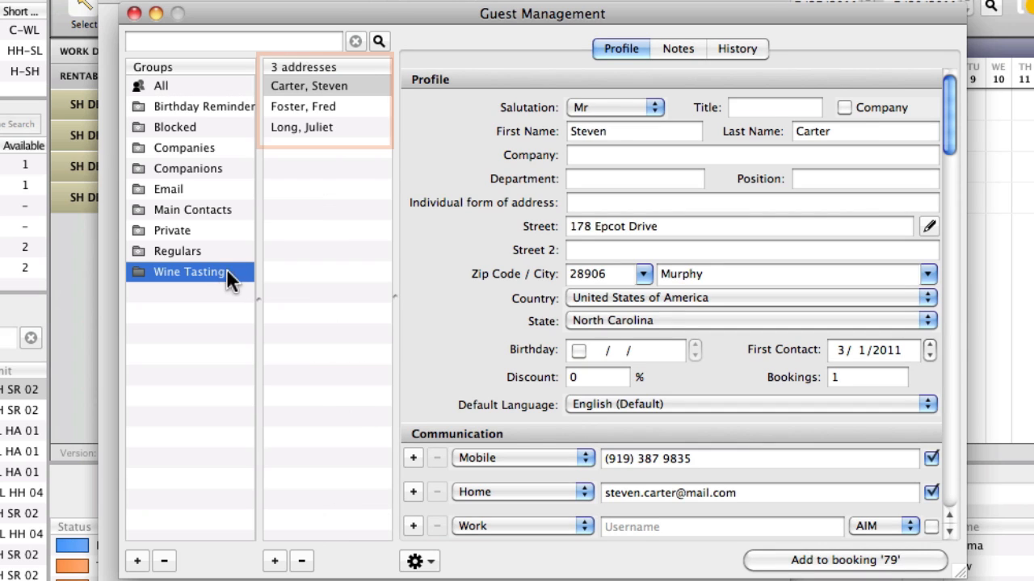
mouse_move(345, 135)
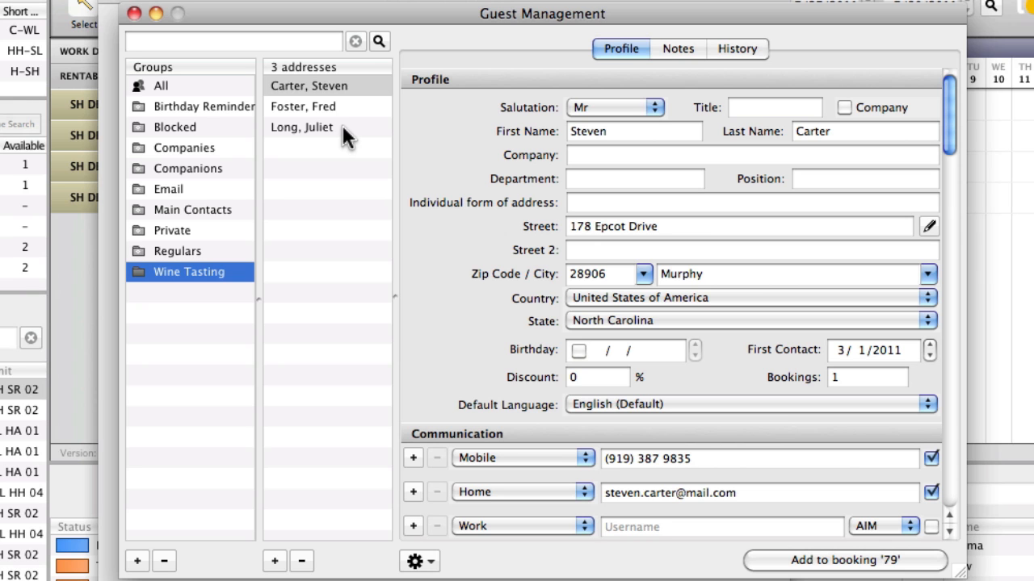
mouse_move(232, 87)
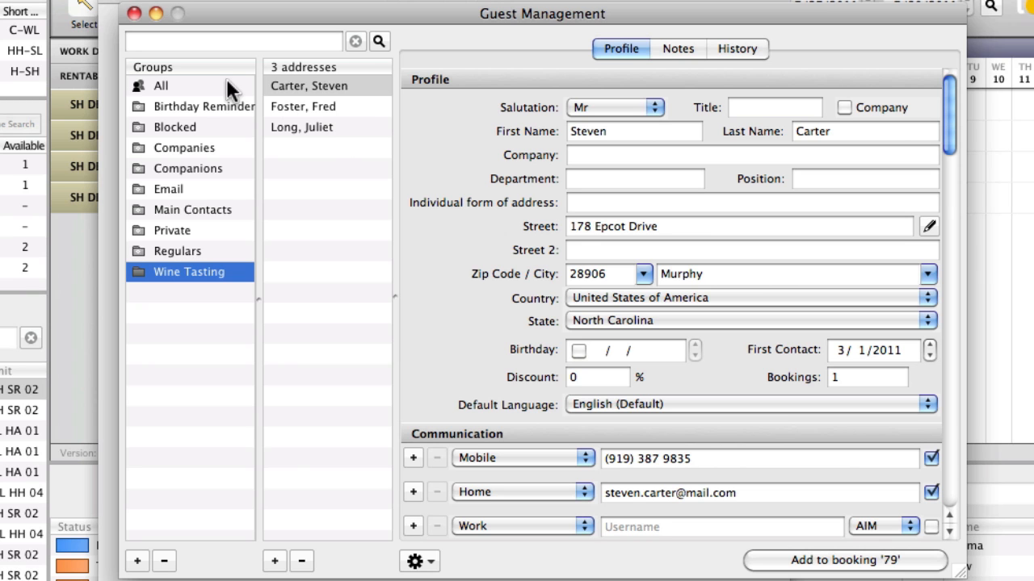
left_click(161, 86)
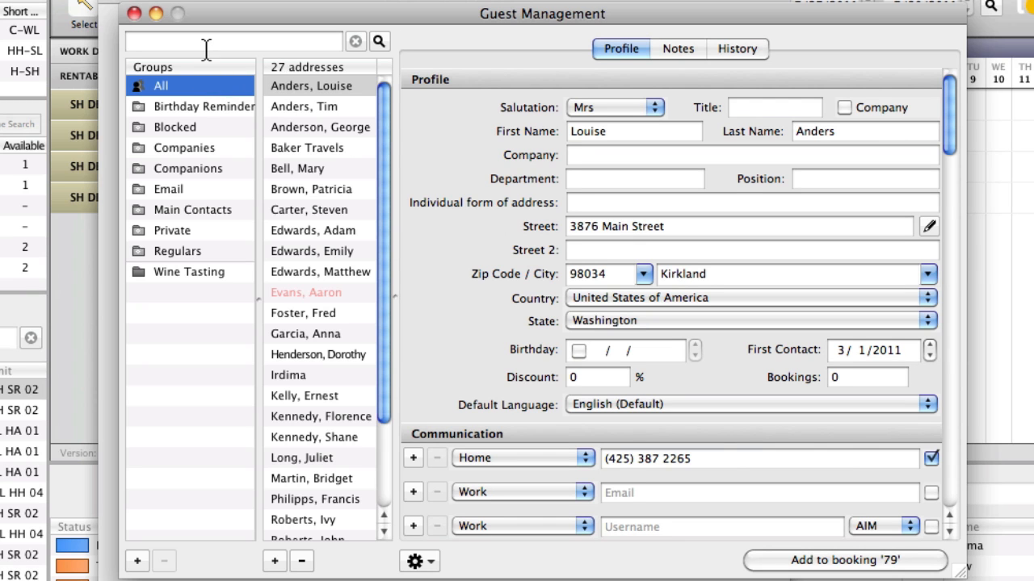
type("ke")
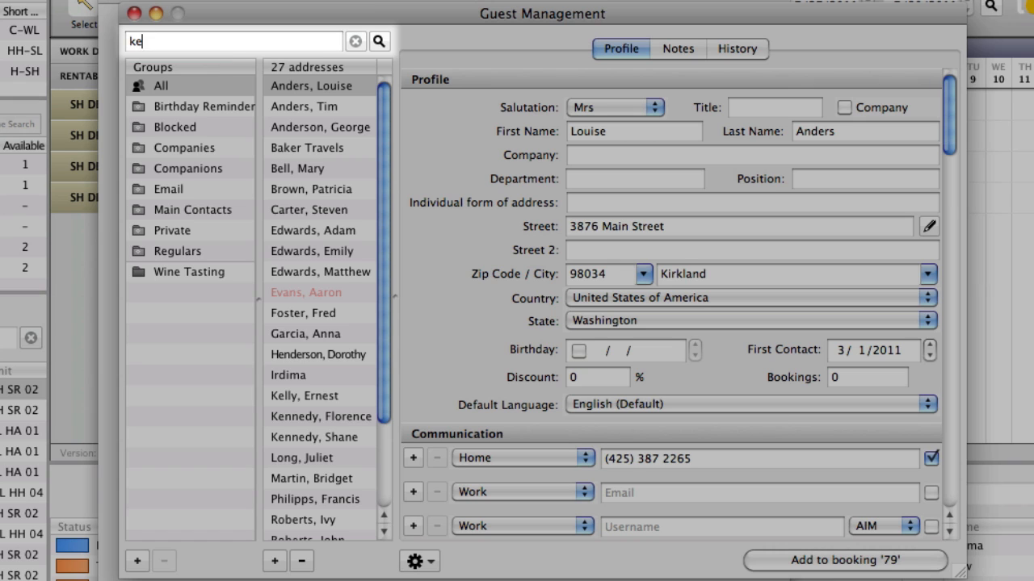
type("n")
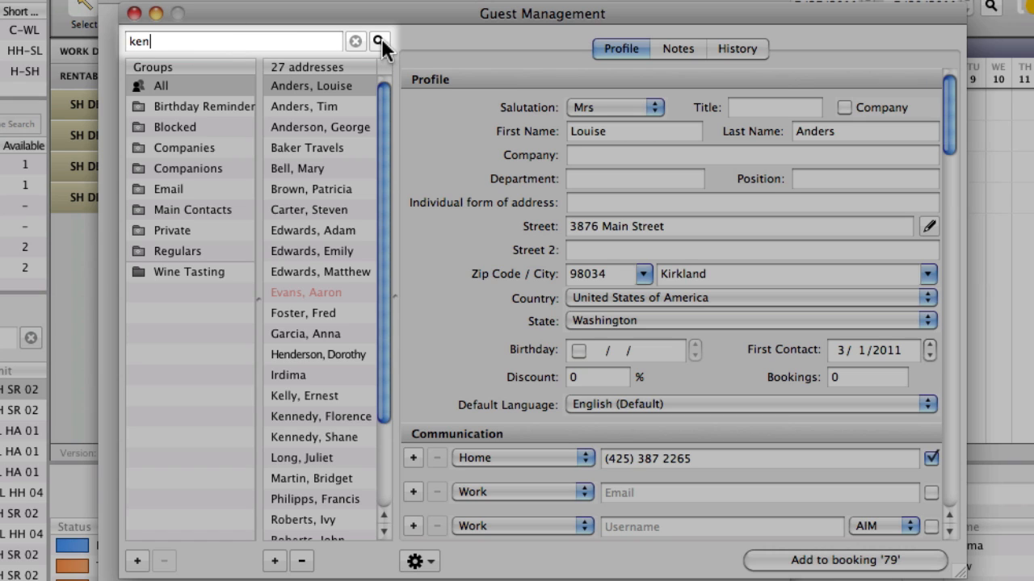
left_click(379, 41)
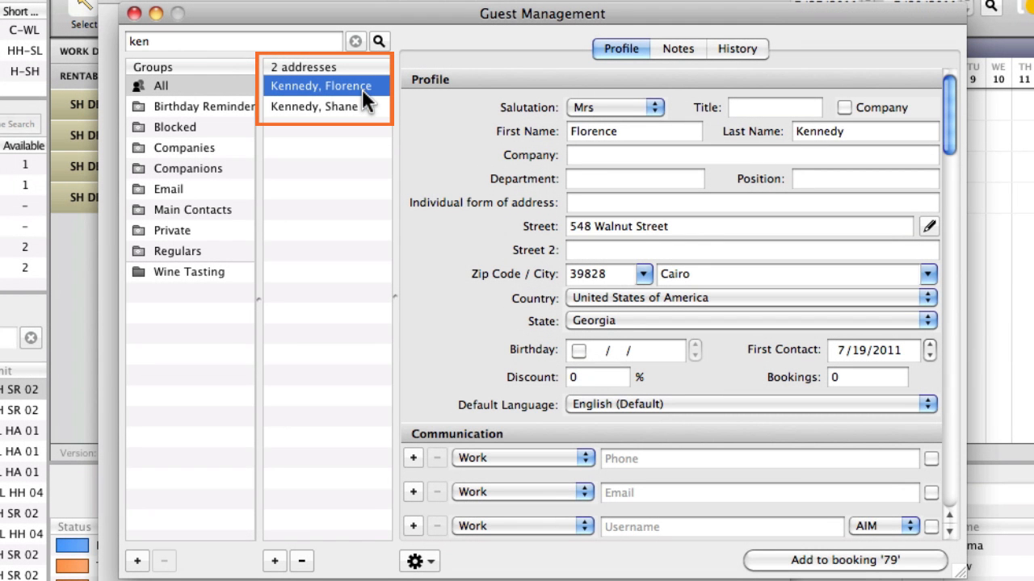
mouse_move(370, 114)
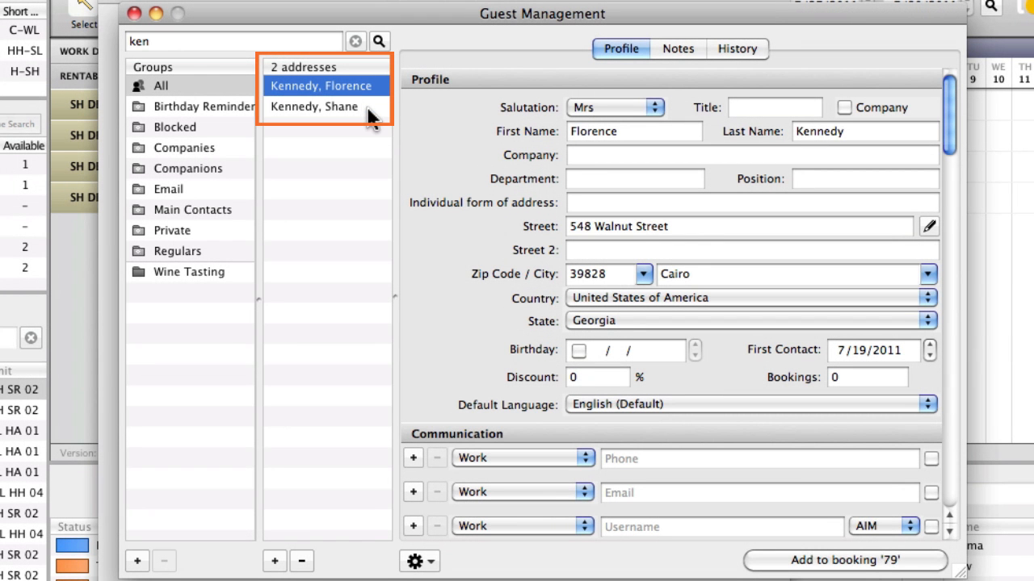
left_click(314, 106)
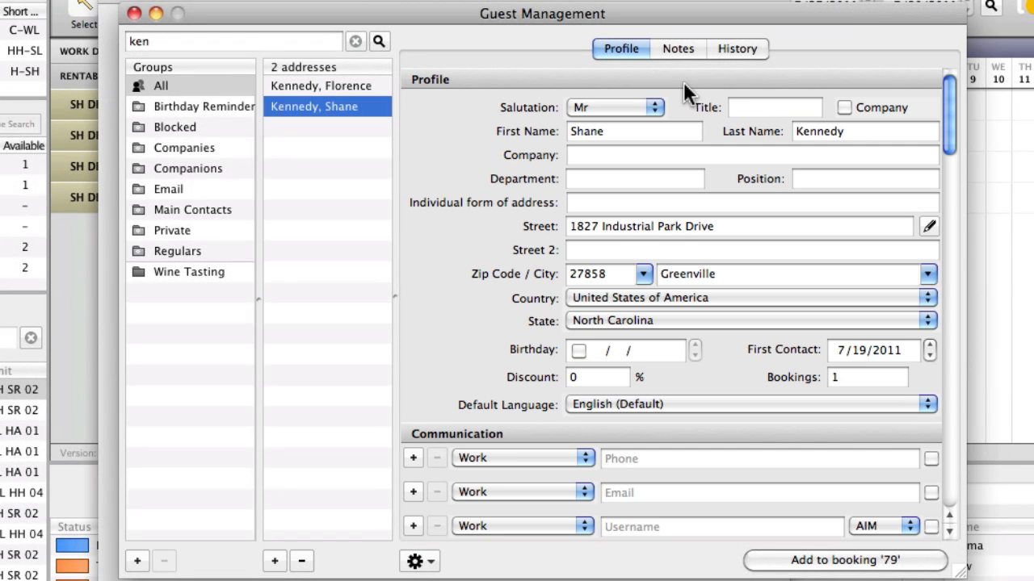
left_click(677, 49)
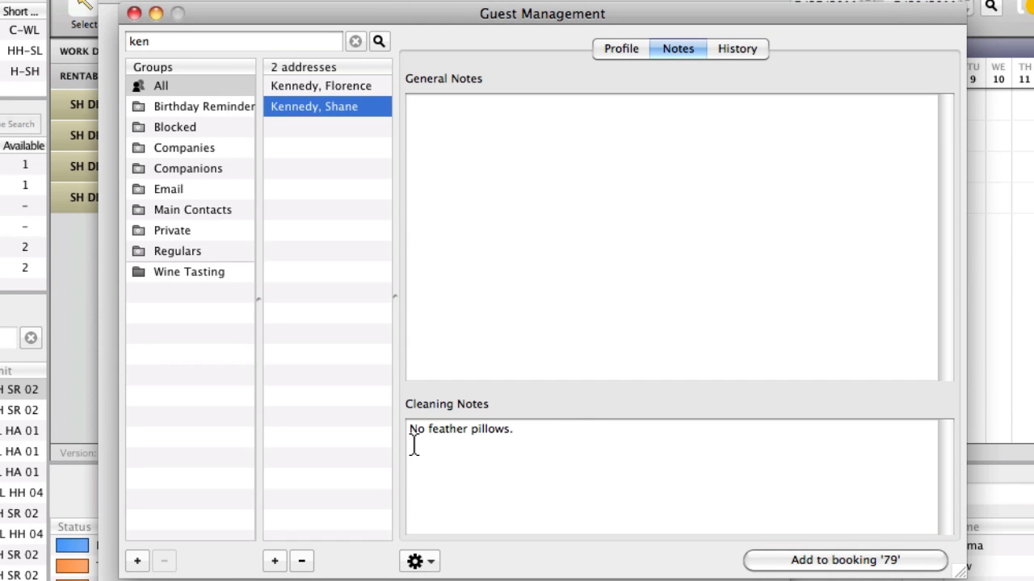
mouse_move(741, 65)
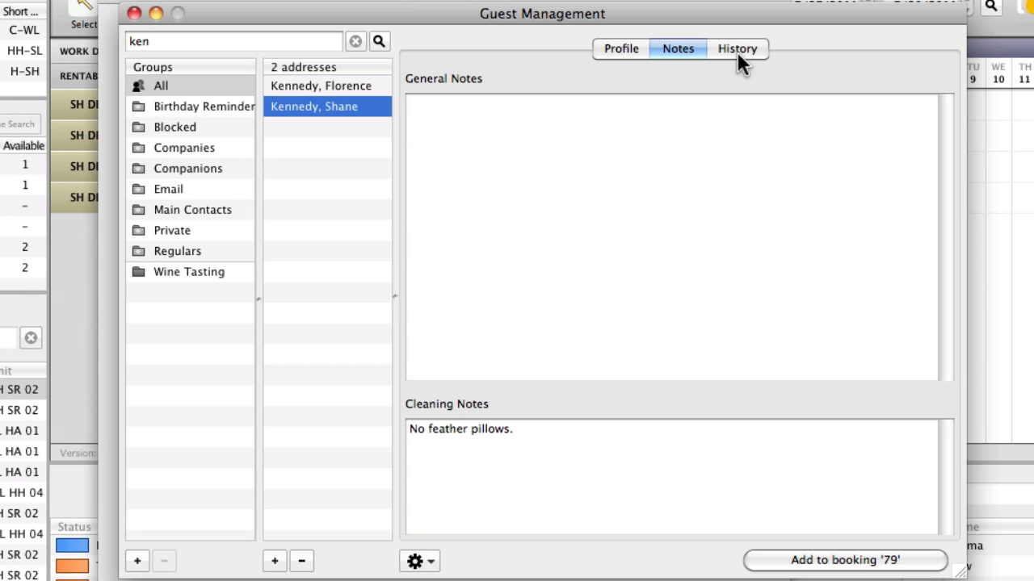
left_click(735, 49)
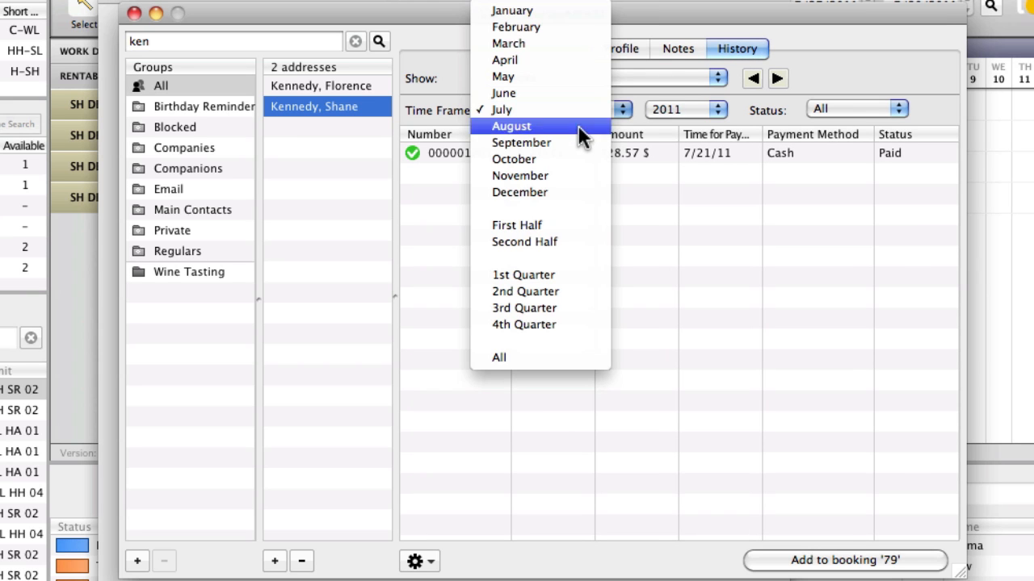
left_click(498, 357)
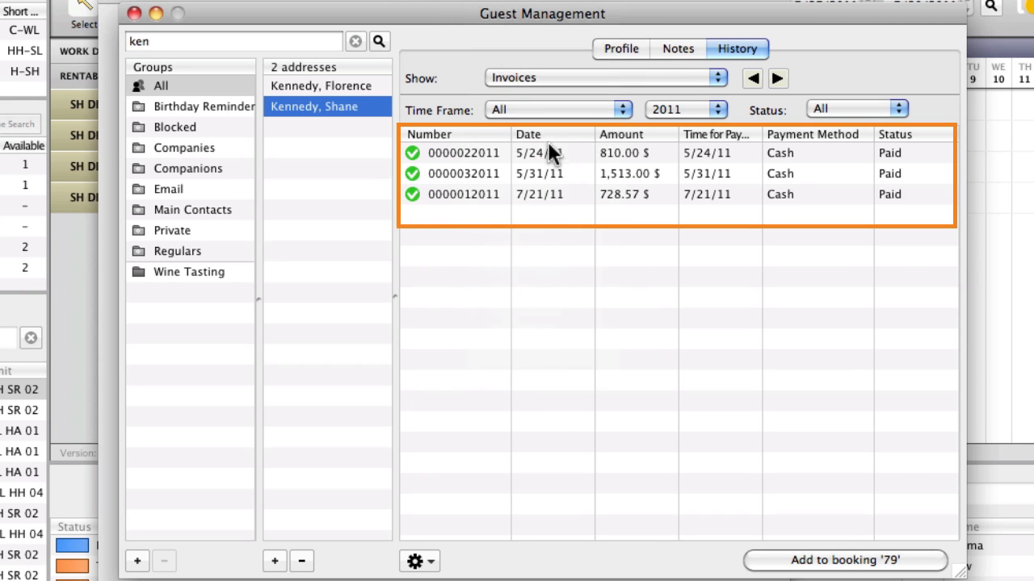
mouse_move(555, 211)
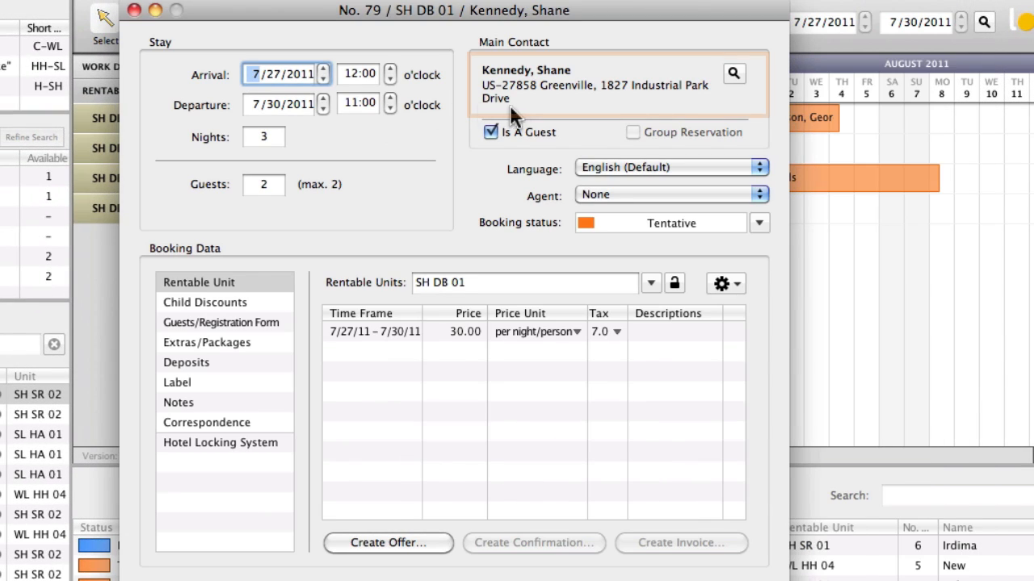
left_click(605, 85)
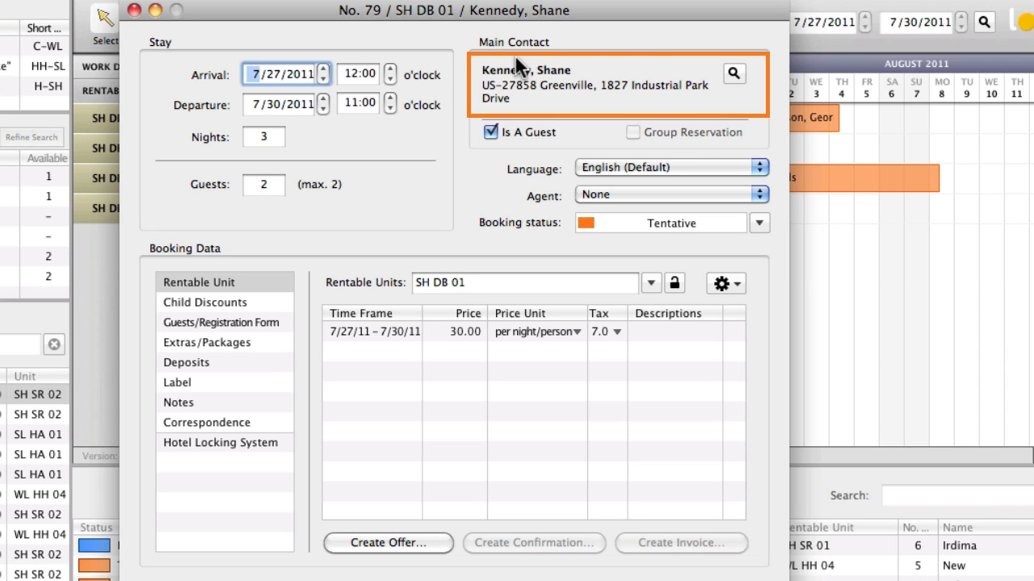
mouse_move(589, 113)
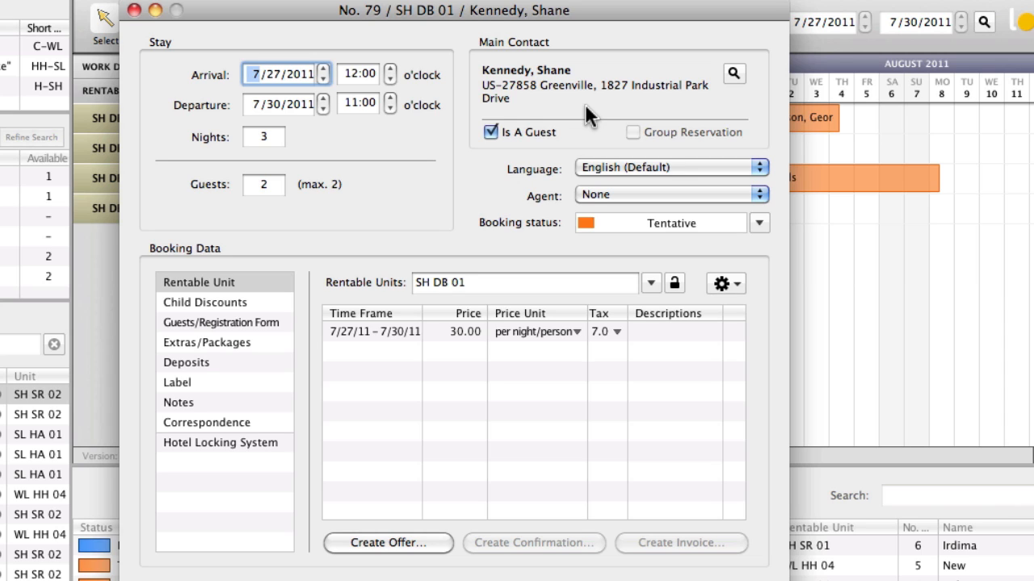
mouse_move(278, 319)
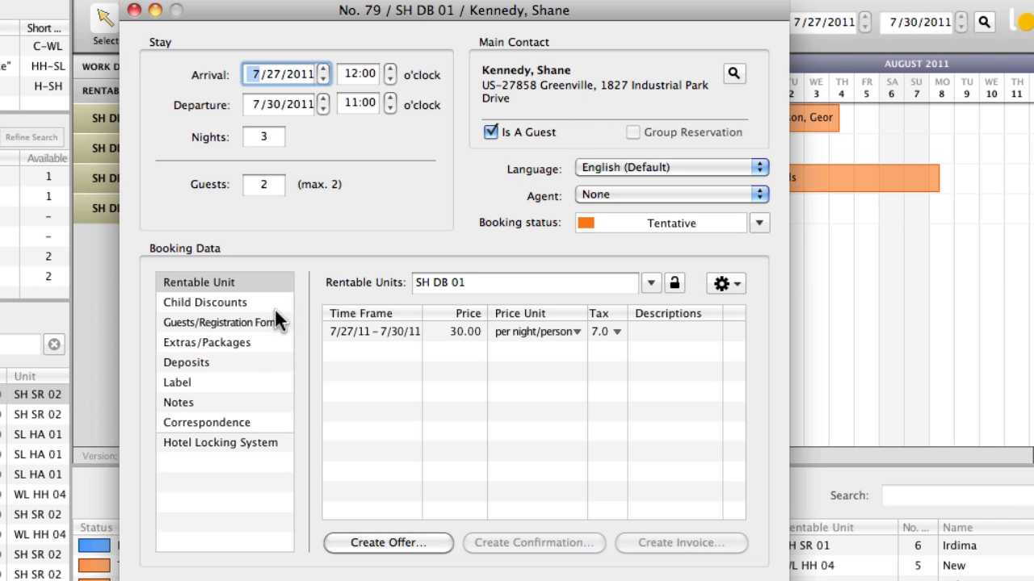
Add a Breakfast extra with quantity 2 to booking 79 and save it.
left_click(207, 342)
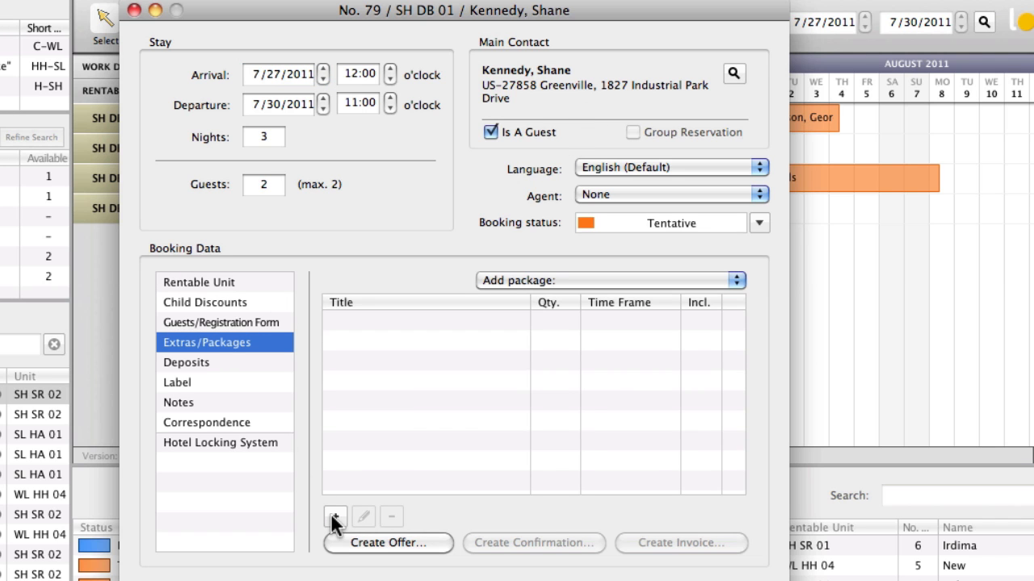
left_click(335, 517)
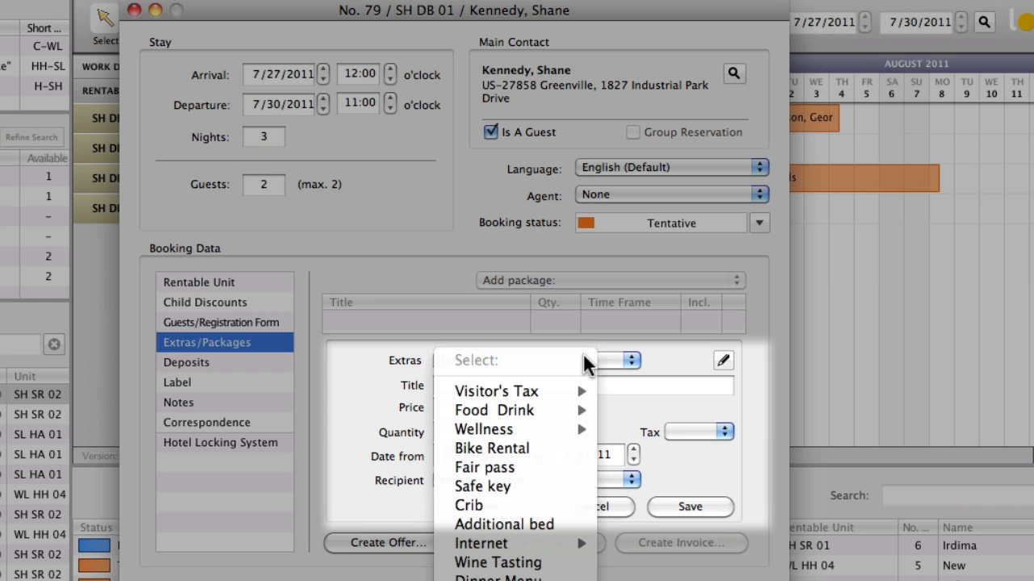
mouse_move(493, 410)
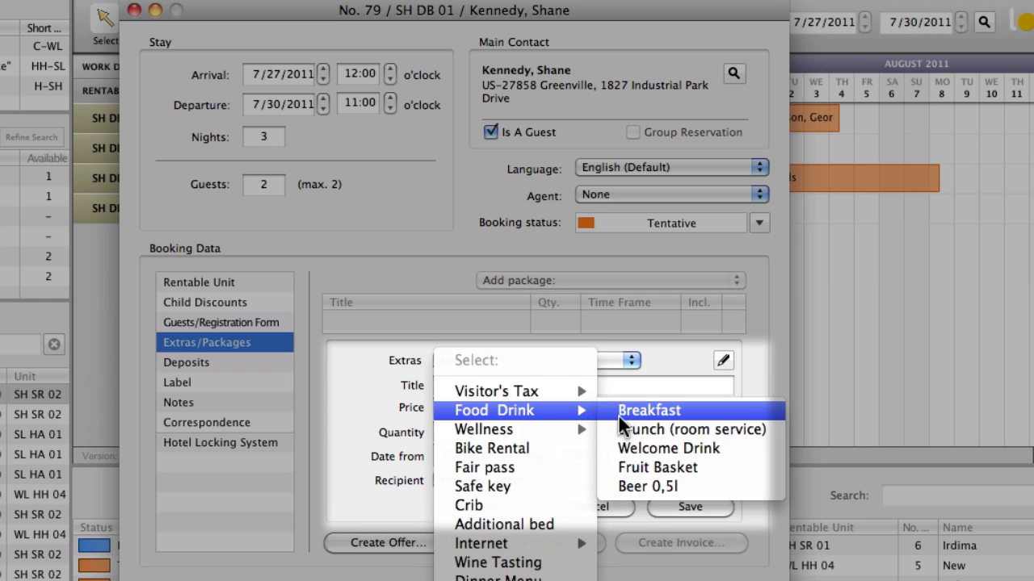
left_click(649, 410)
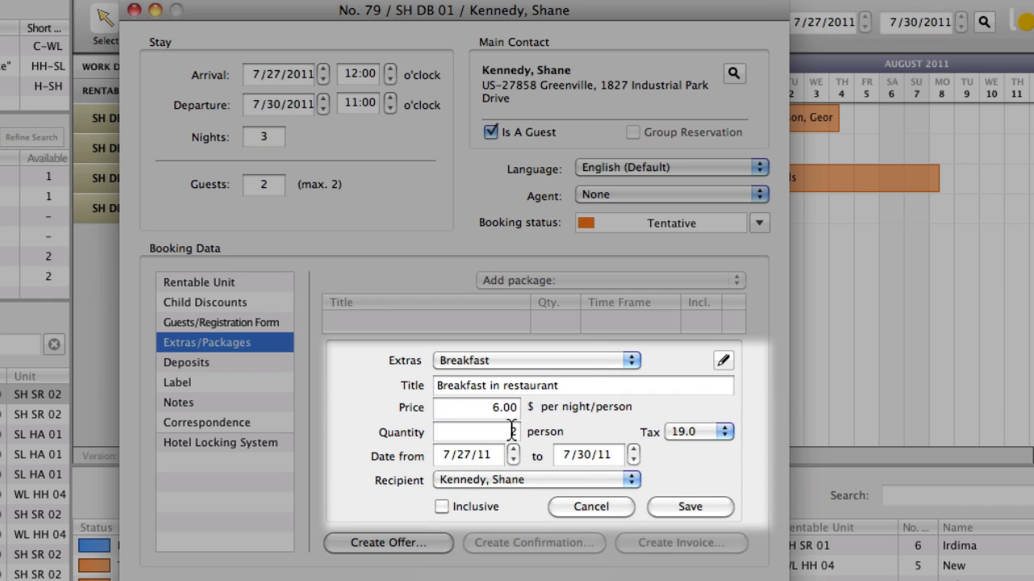
type("2")
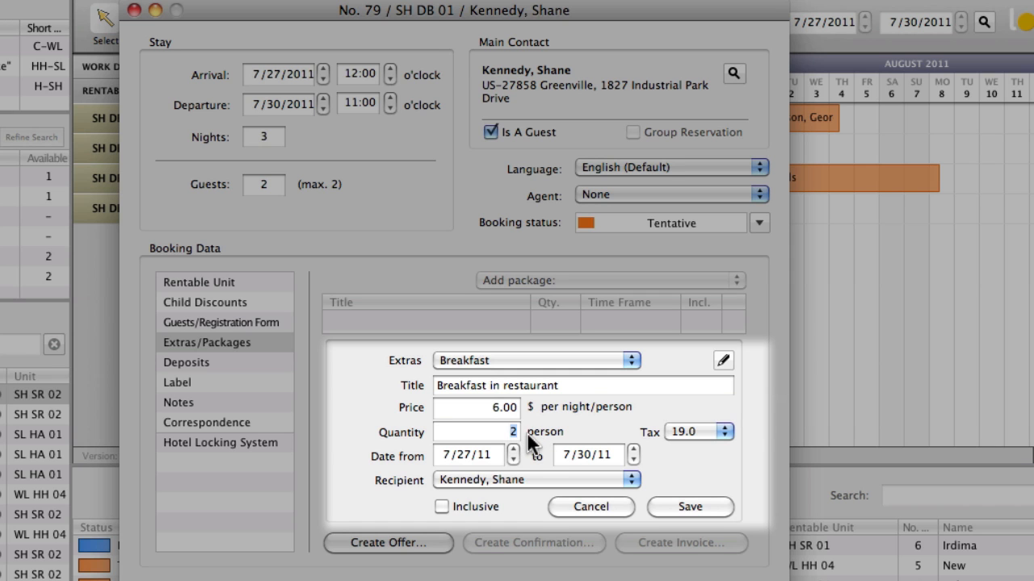
mouse_move(417, 359)
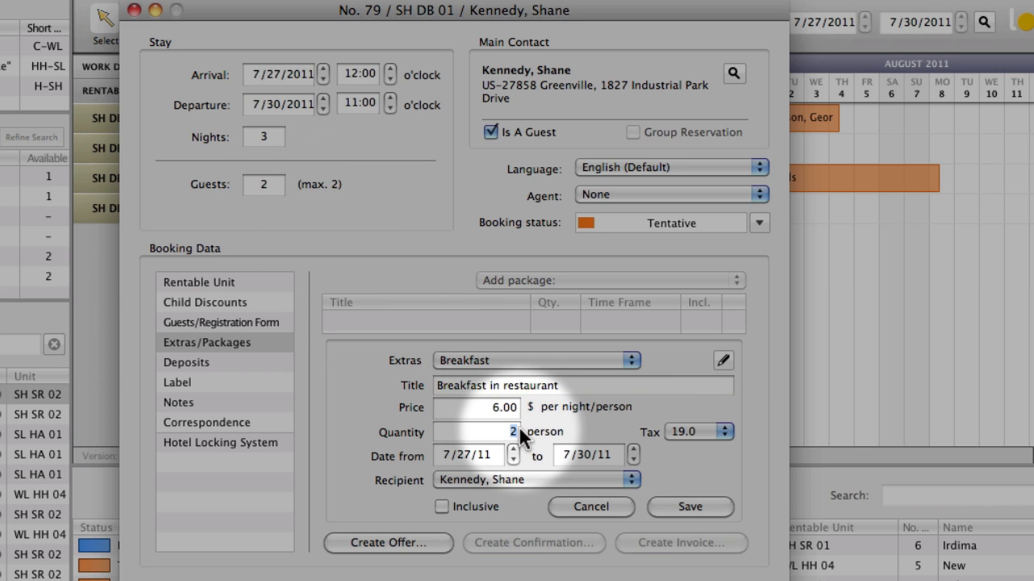
mouse_move(675, 525)
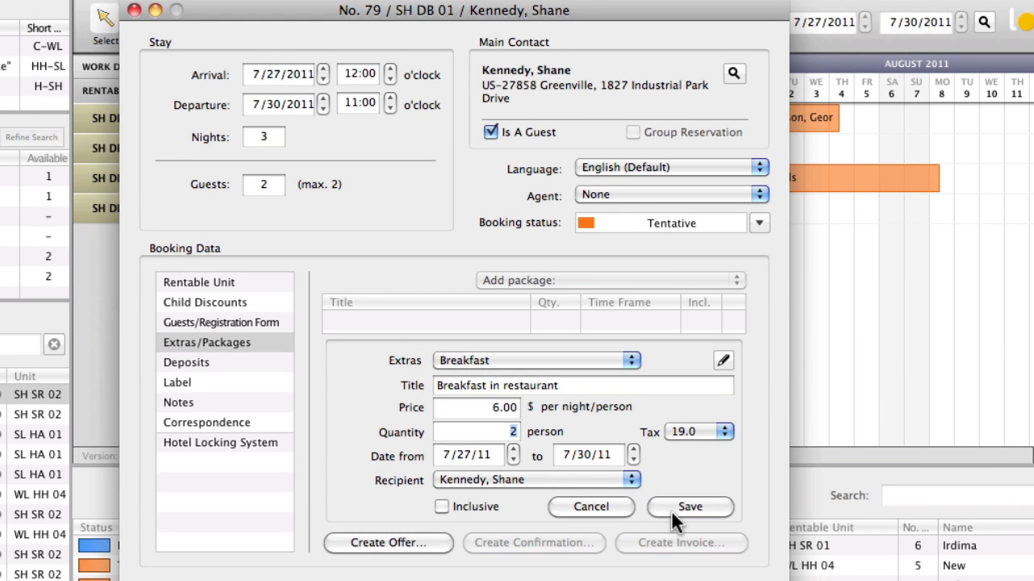
left_click(689, 507)
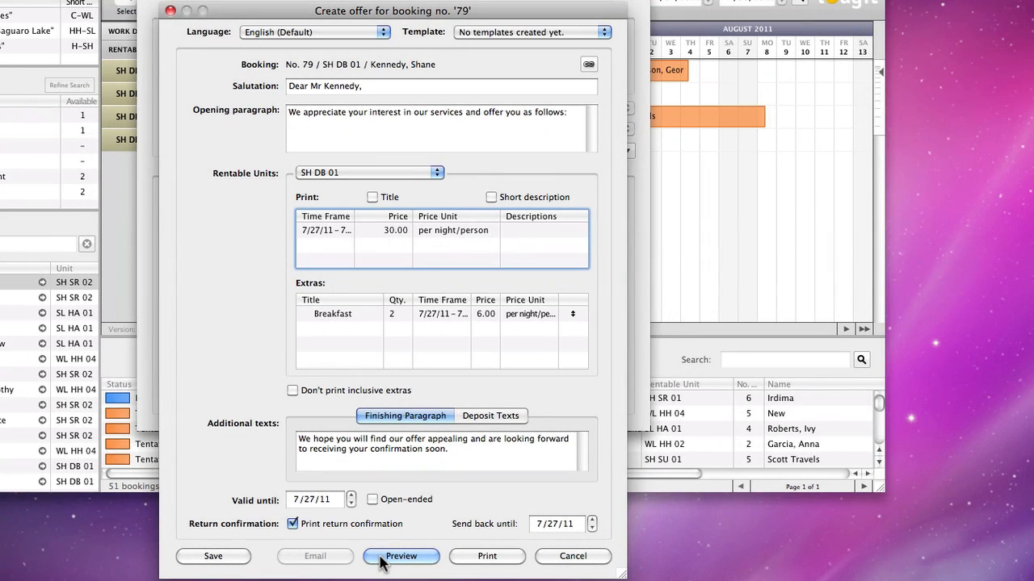
Preview booking 79's offer letter, reaching the US Letter page setup.
left_click(400, 556)
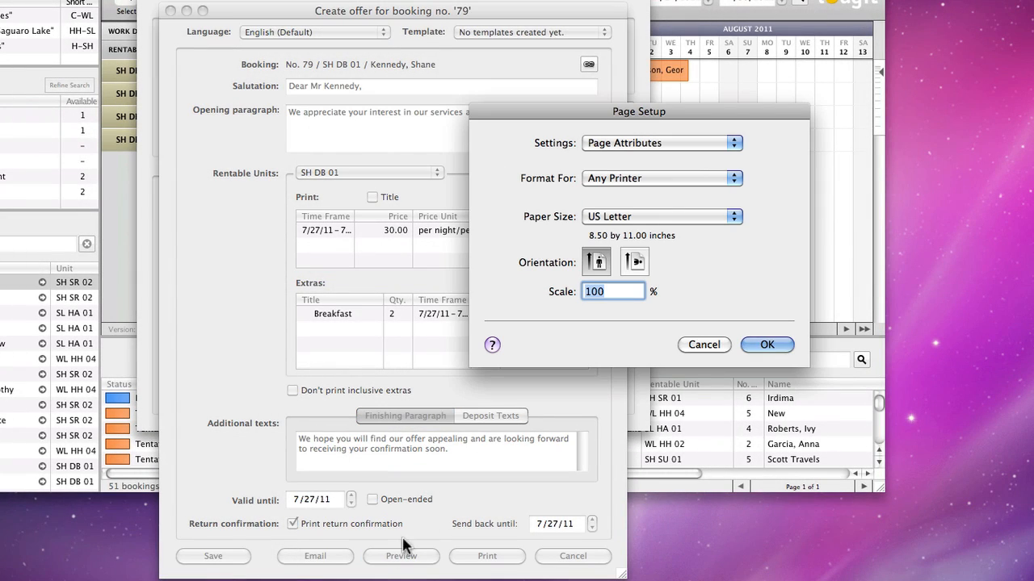
Accept page setup, view both offer pages including the return confirmation, and close preview.
left_click(765, 345)
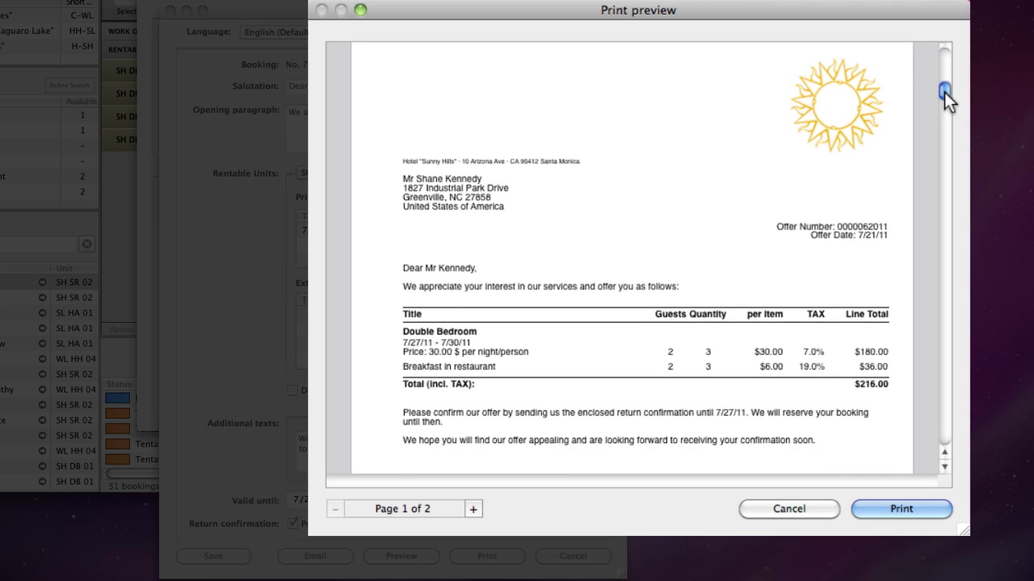
scroll("down", 3)
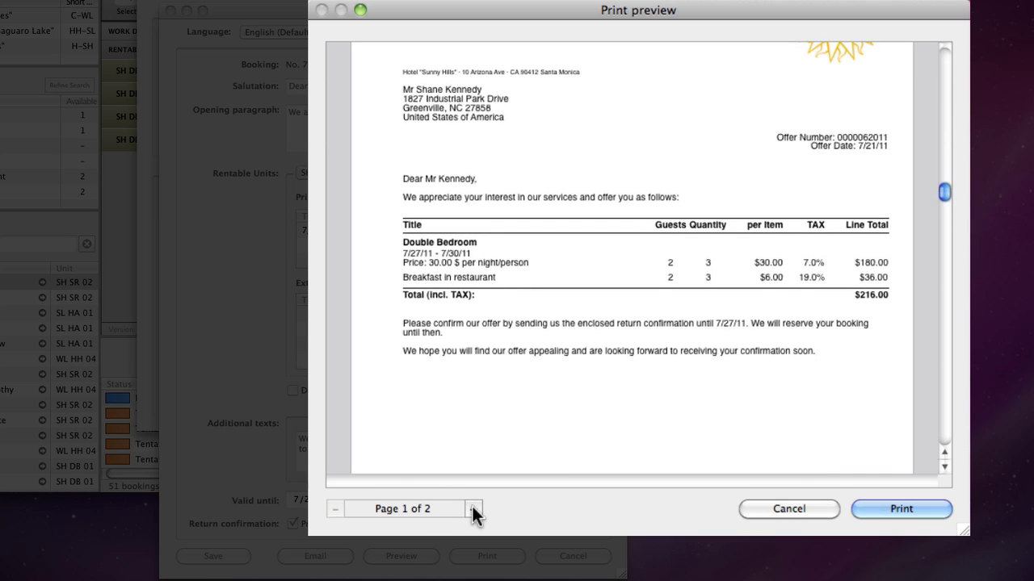
left_click(473, 509)
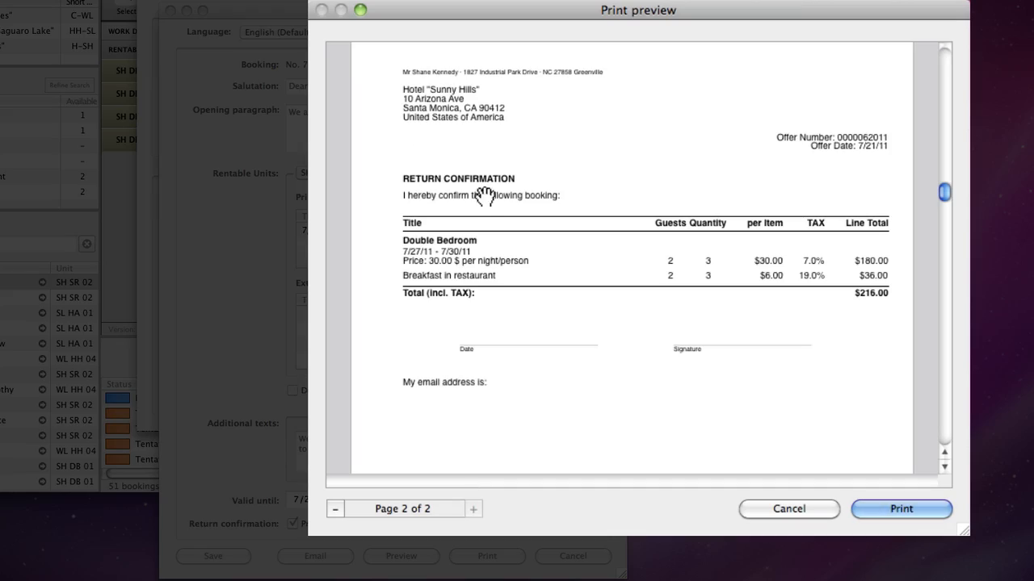
left_click(788, 509)
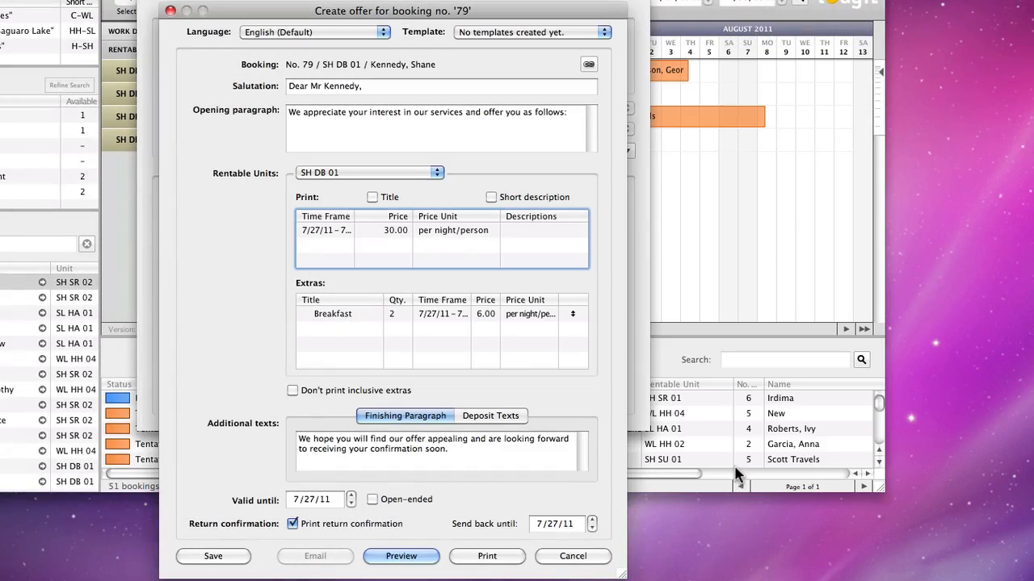
Save the offer to set booking 79's status to Offer and close its window.
left_click(572, 556)
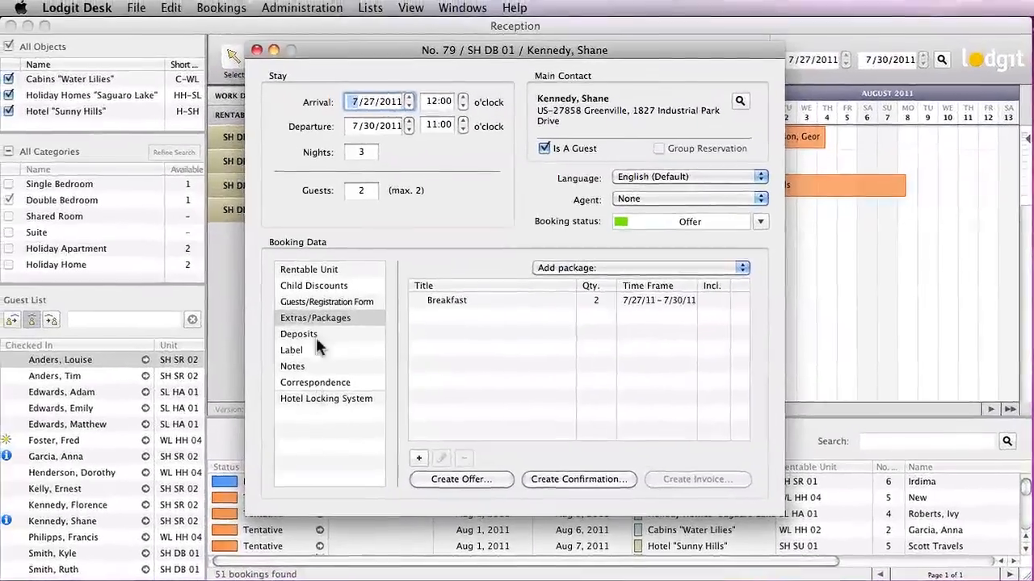
left_click(257, 50)
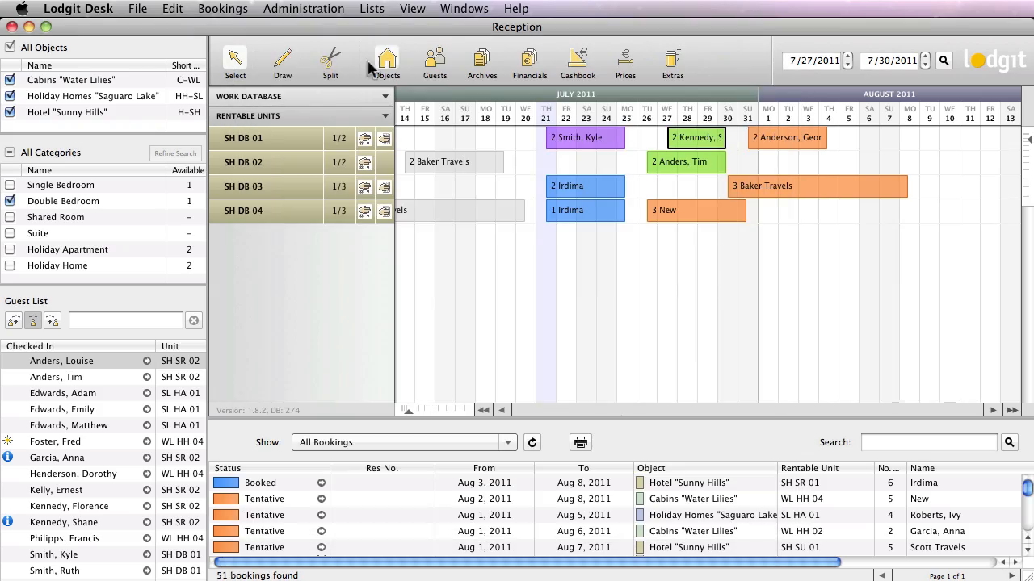